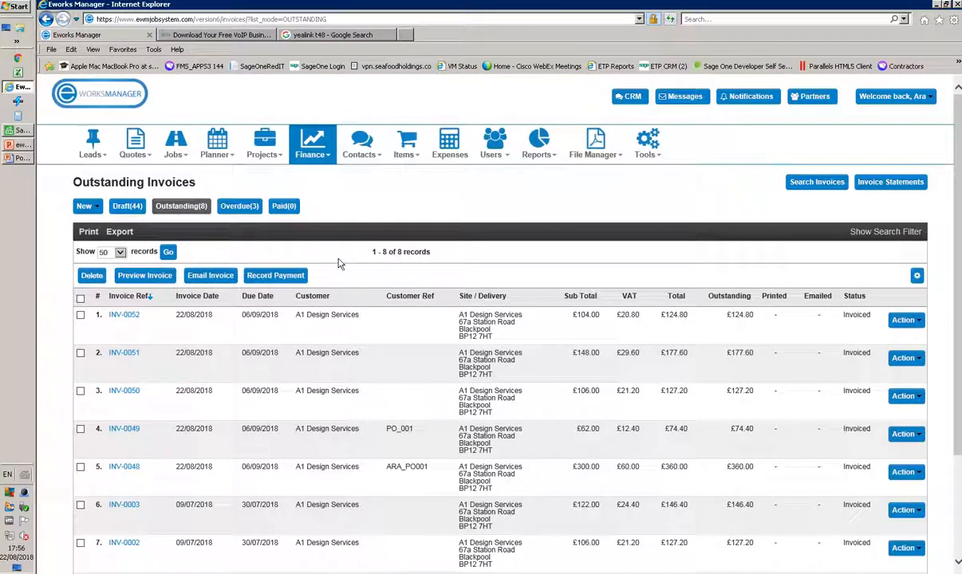
Show the New dropdown choices on the Outstanding Invoices list.
left_click(85, 205)
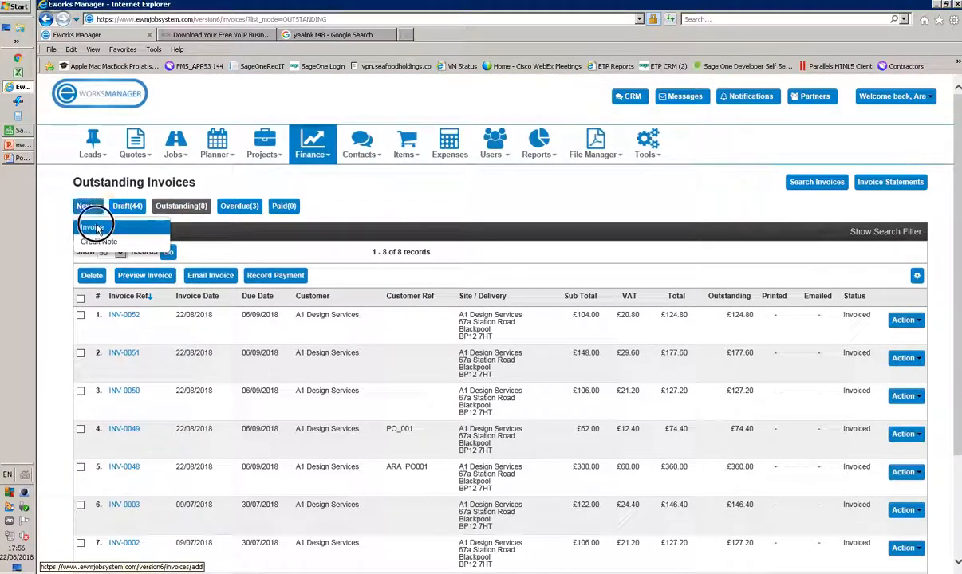
Create a Product invoice for A1 Design Services with Purchase Order Ref PO_201 and bring up the product list.
left_click(93, 226)
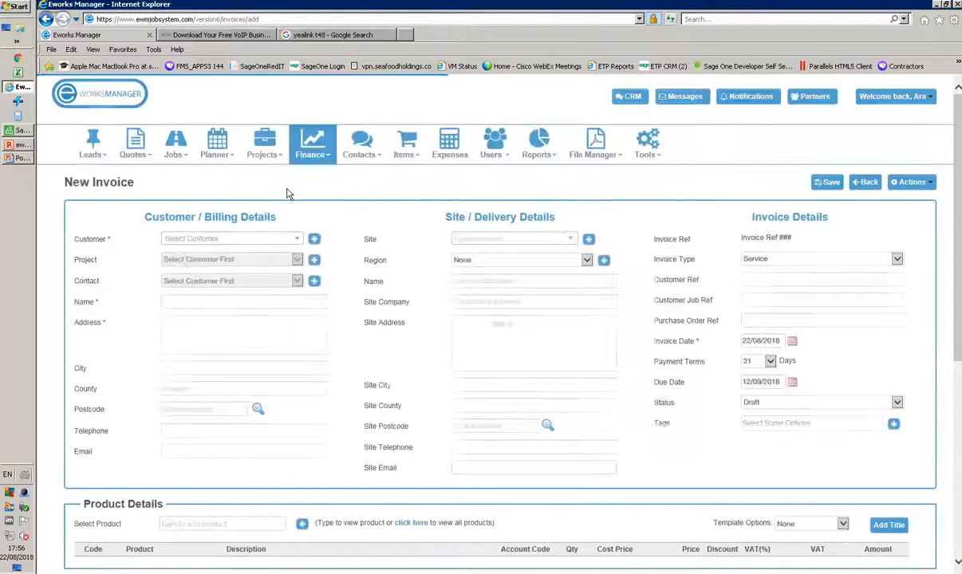
left_click(231, 239)
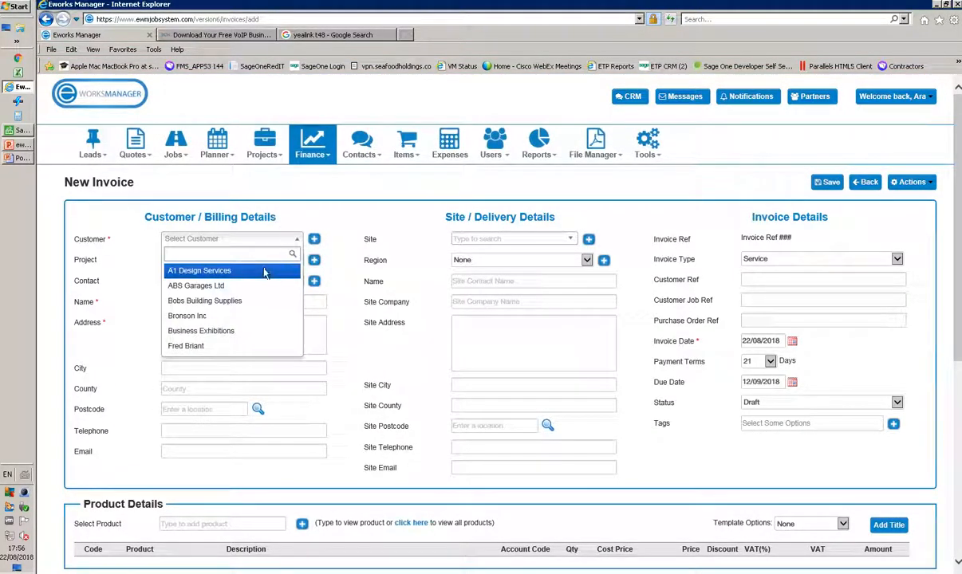
left_click(197, 271)
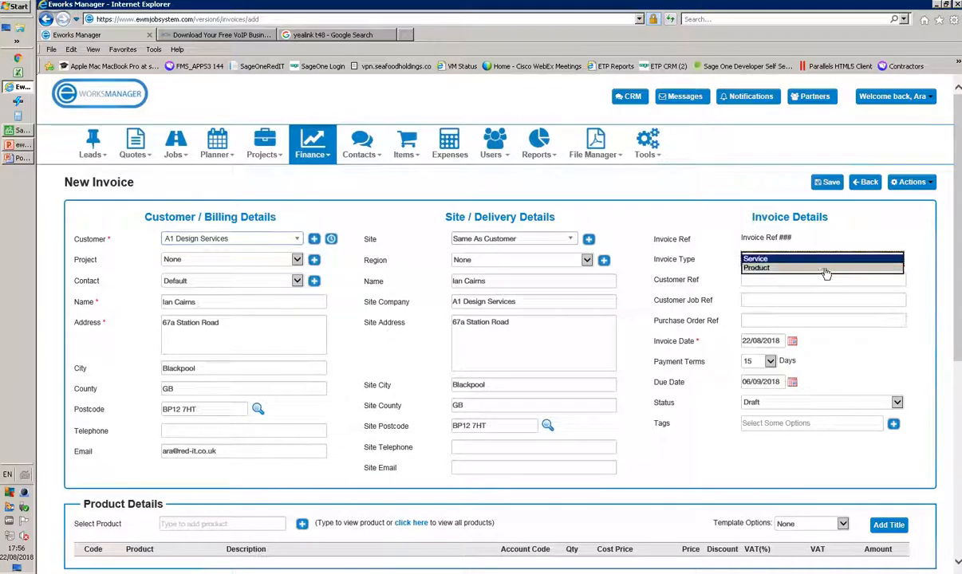
left_click(756, 268)
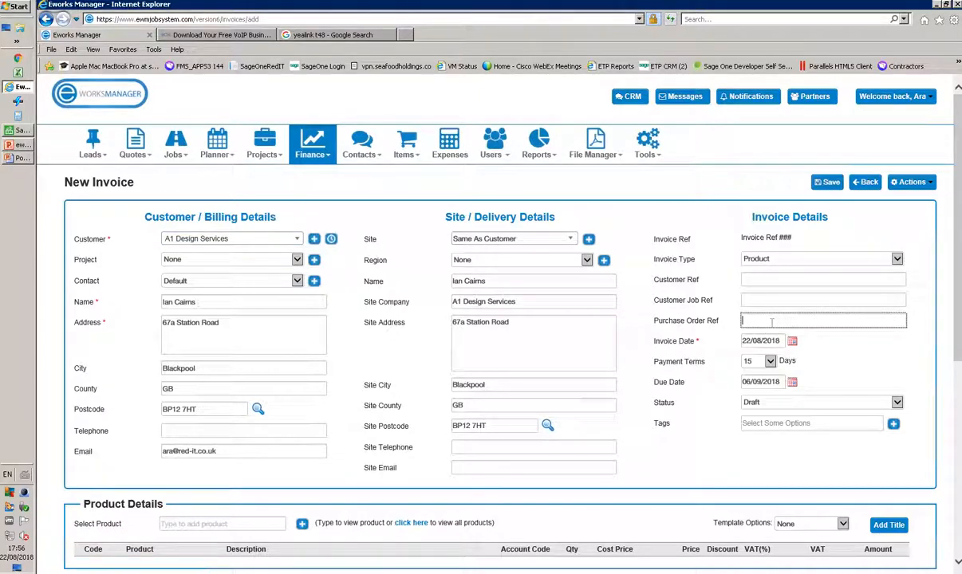
type("PO_201")
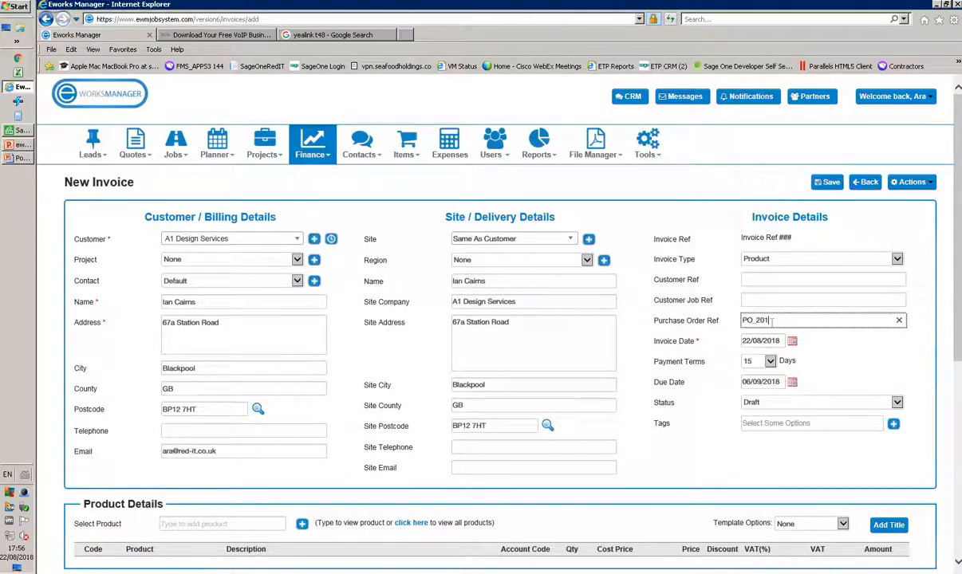
left_click(821, 402)
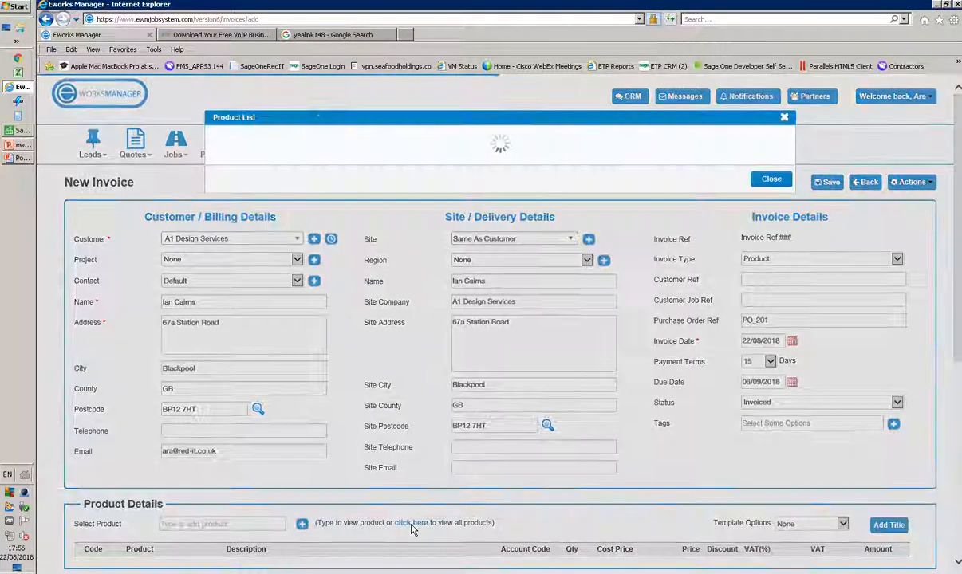
Search 'board' and add the Whiteboard - Drywipe products BOARD002 and BOARD001 to the invoice.
left_click(410, 523)
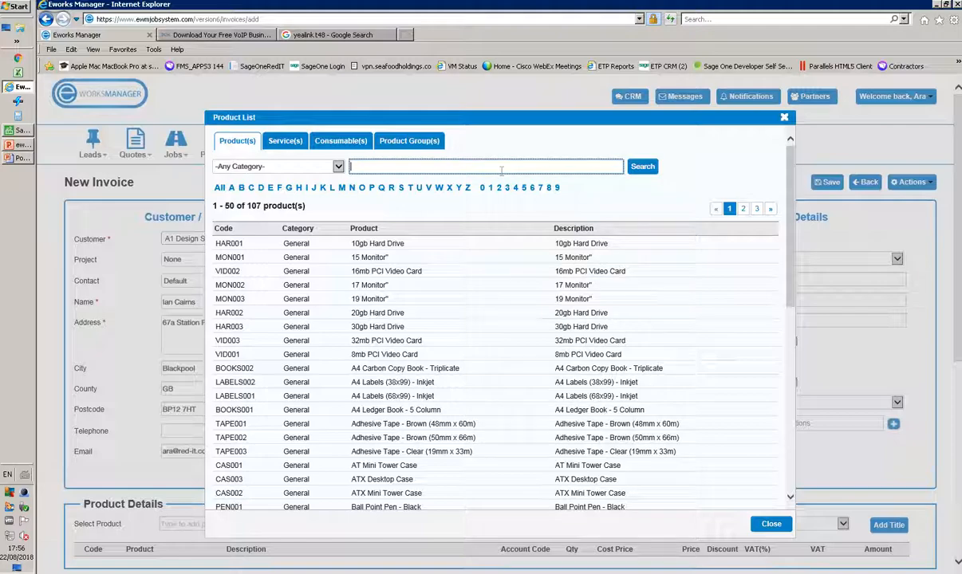
type("board")
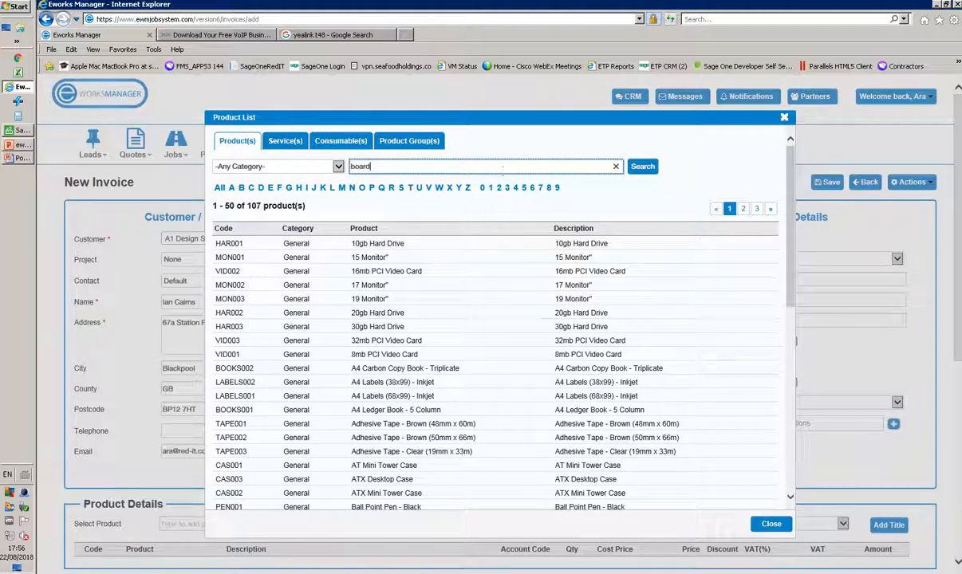
left_click(641, 166)
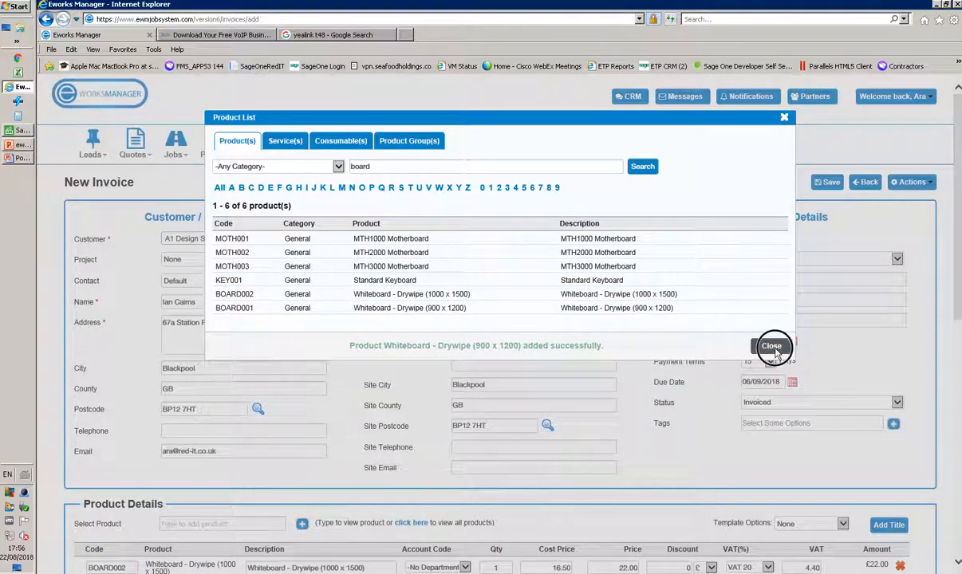
left_click(772, 346)
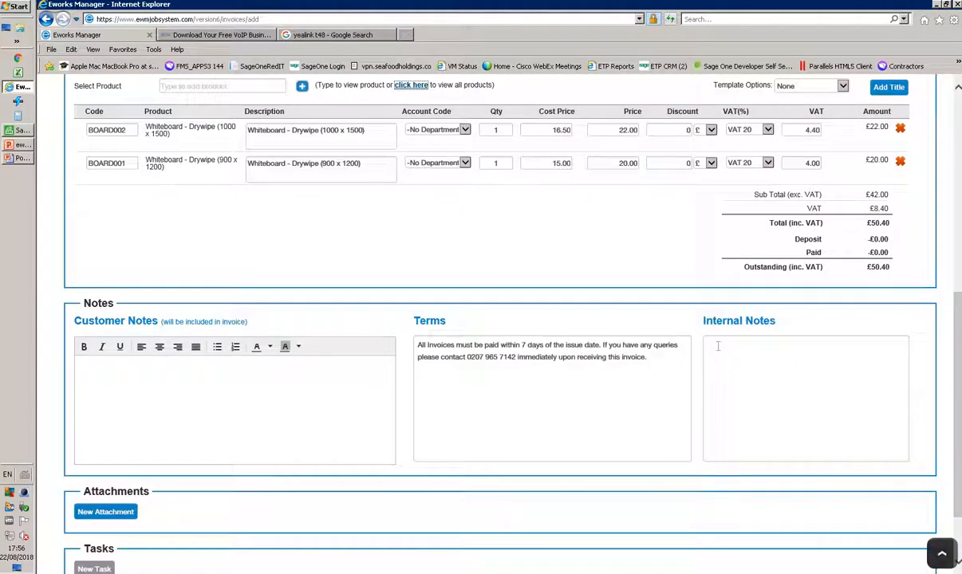
Set quantities 2 and 4 on the whiteboard lines and save the £148.80 invoice.
left_click(496, 129)
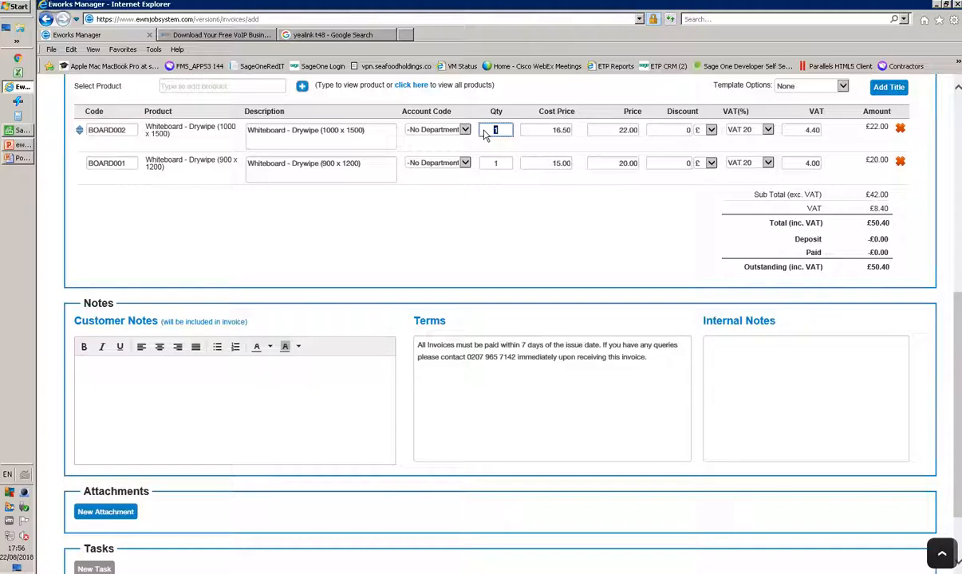
type("2")
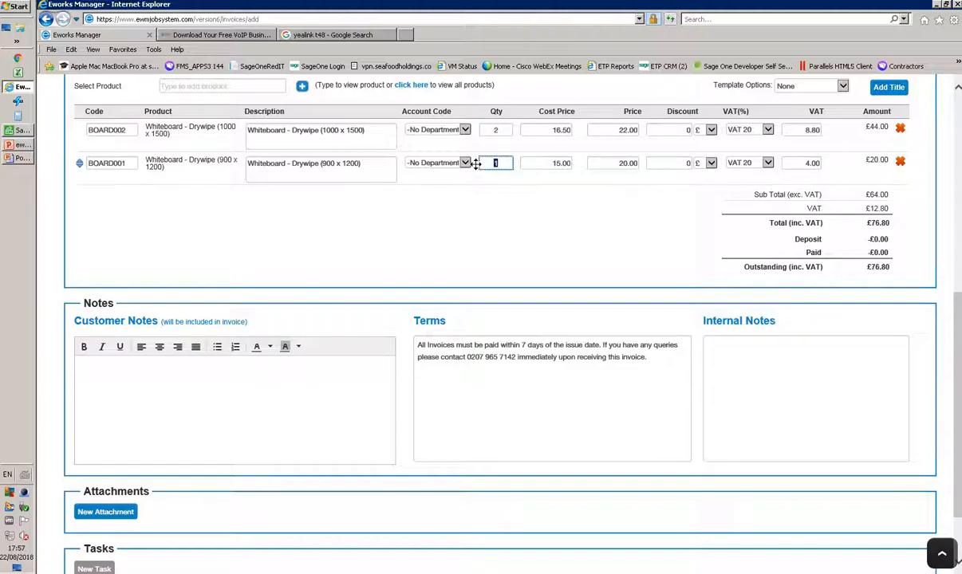
type("4")
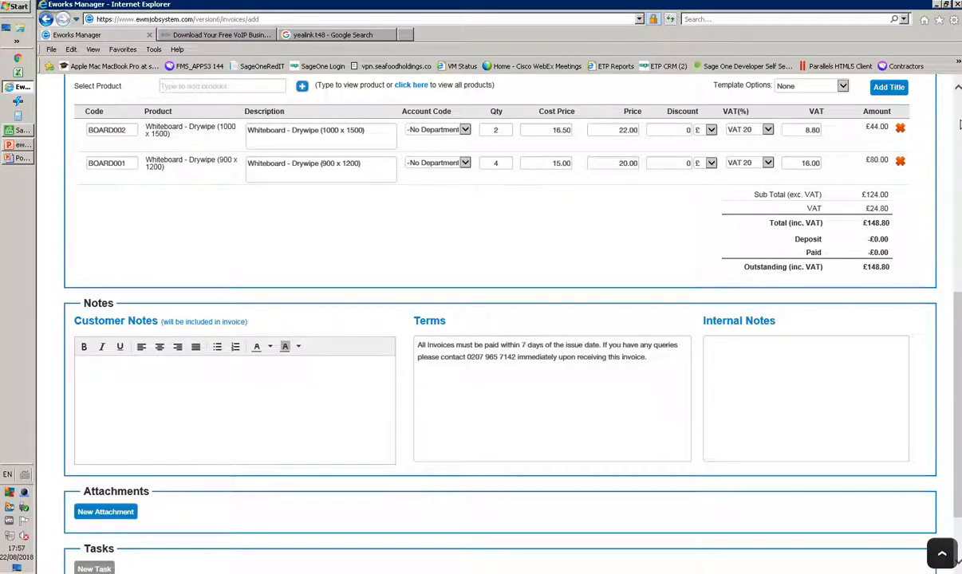
left_click(826, 182)
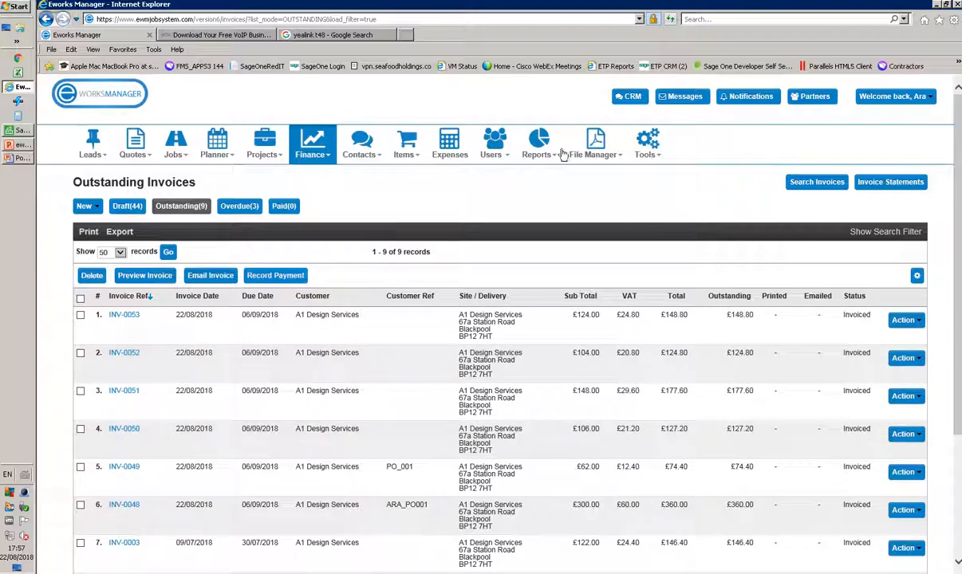
Export ProductInvoices from the Sage section of Tools > Settings as productinvoices.csv.
left_click(647, 144)
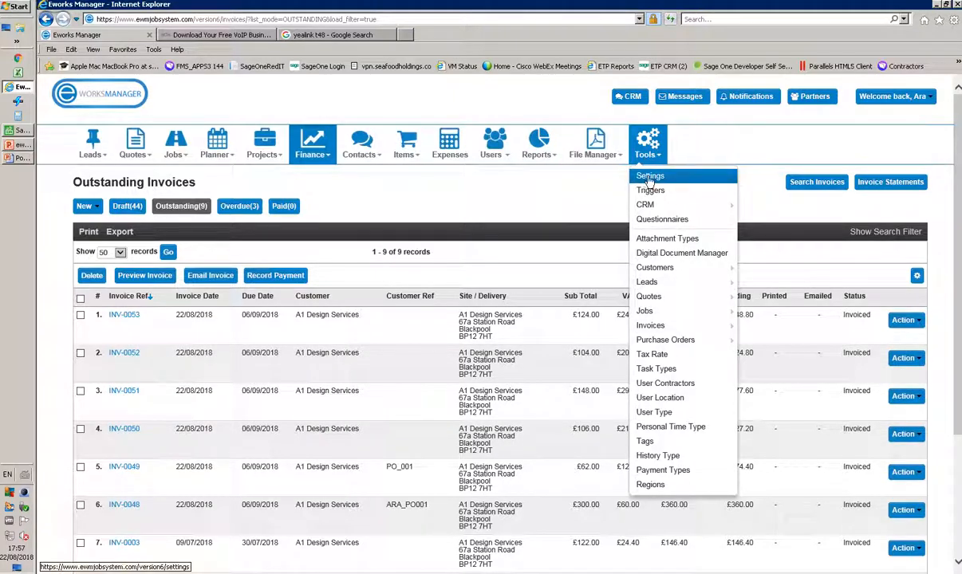
left_click(648, 175)
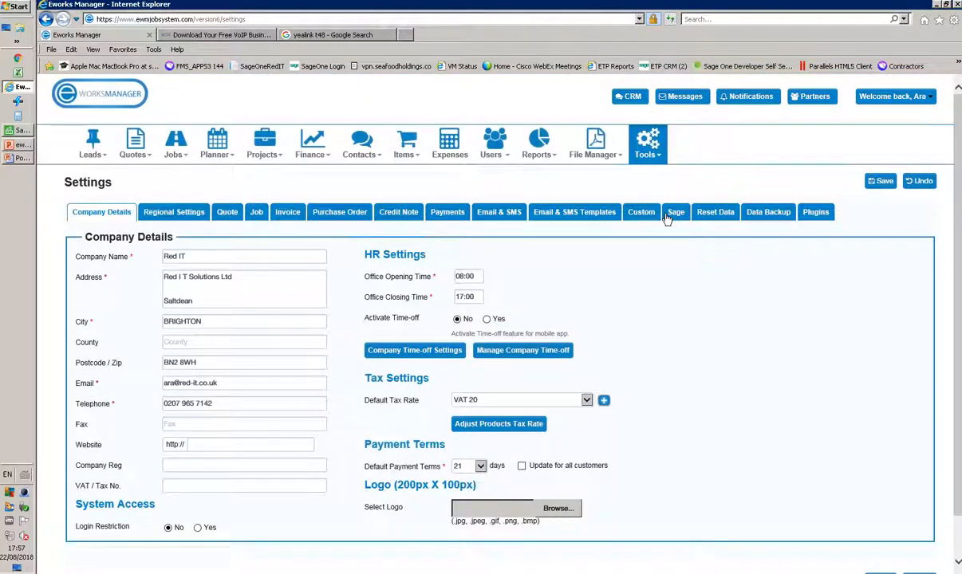
left_click(675, 211)
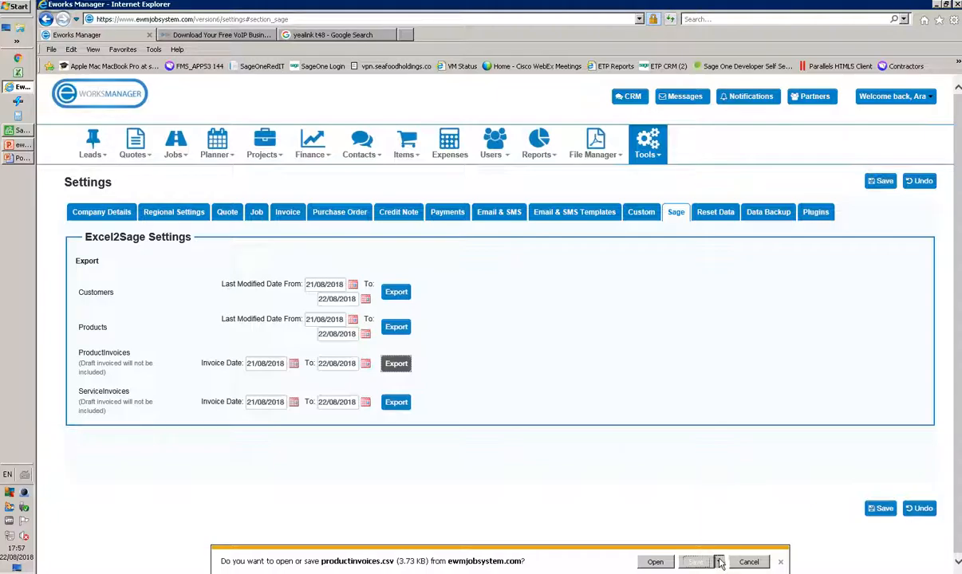
Save productinvoices.csv into csv_ewm, replacing the existing file, and open it in Excel.
left_click(696, 561)
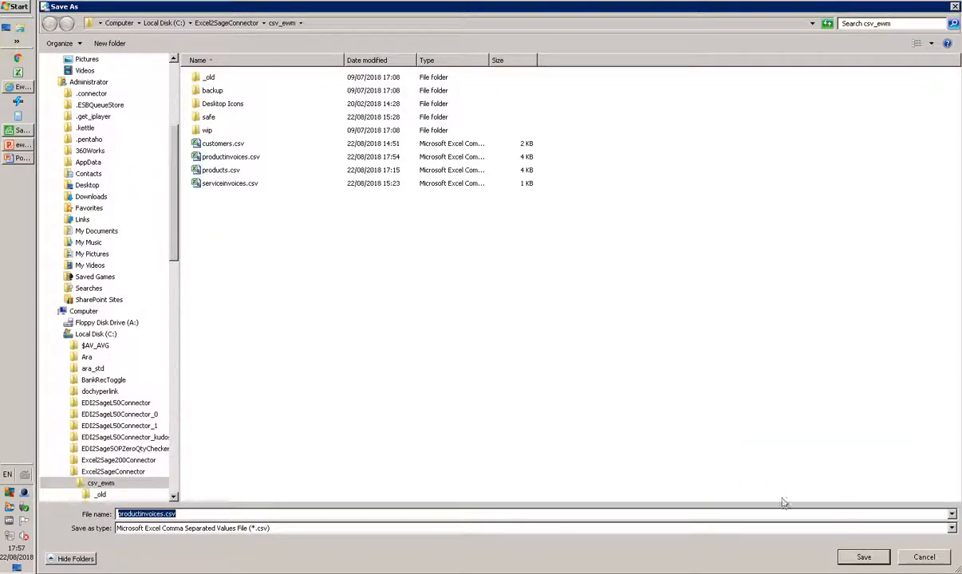
left_click(863, 557)
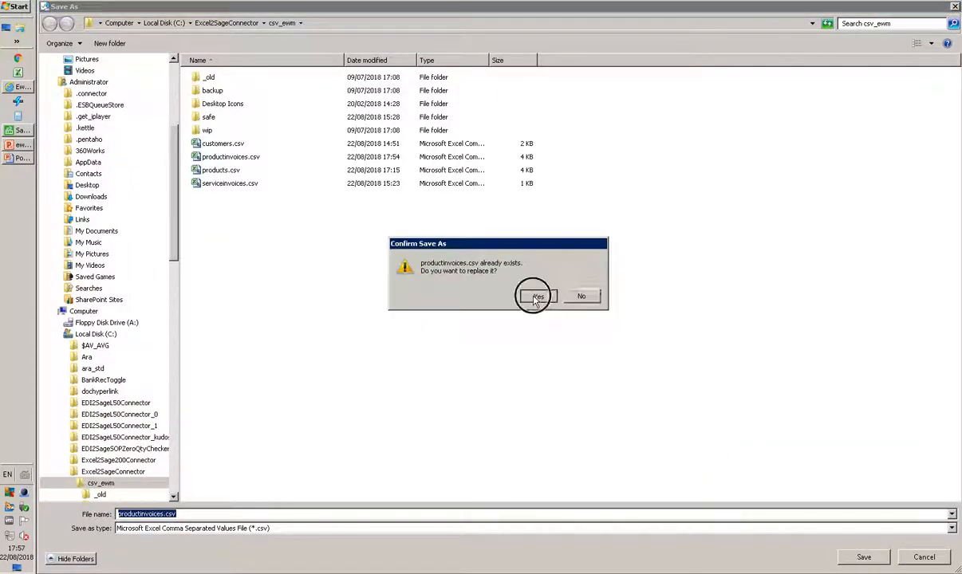
left_click(537, 295)
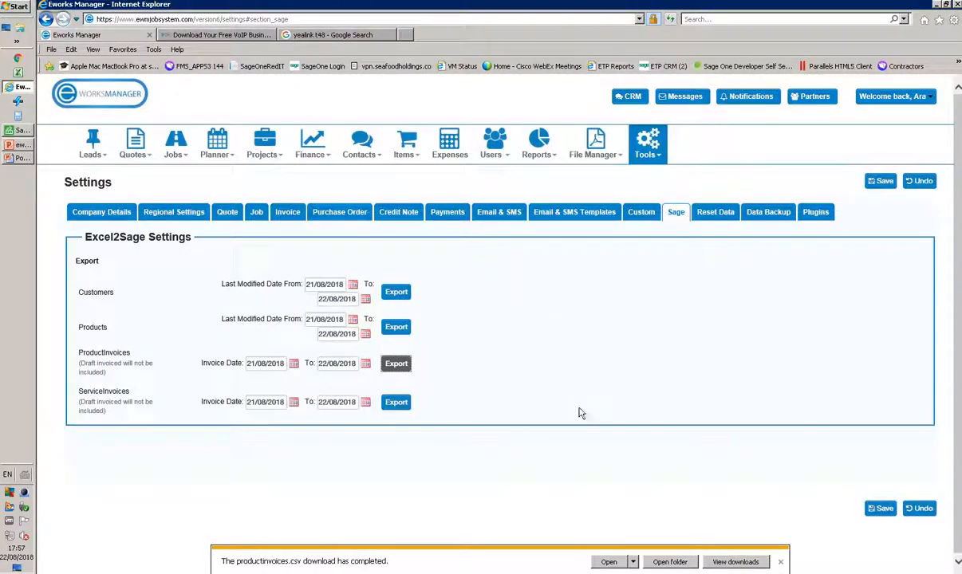
left_click(607, 561)
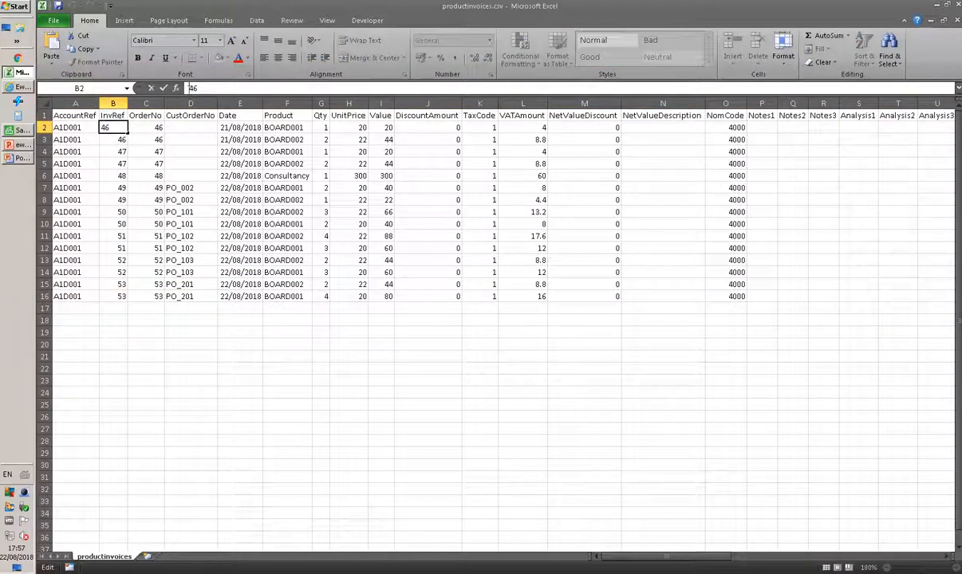
Save the data as Excel Workbook productinvoices.xlsx in csv_ewm, replacing the existing copy.
left_click(54, 19)
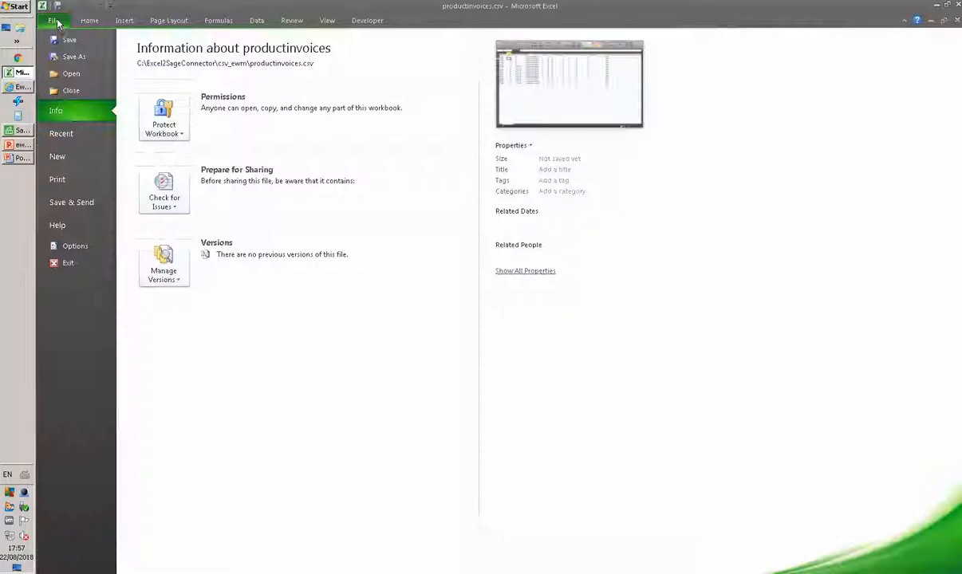
left_click(73, 57)
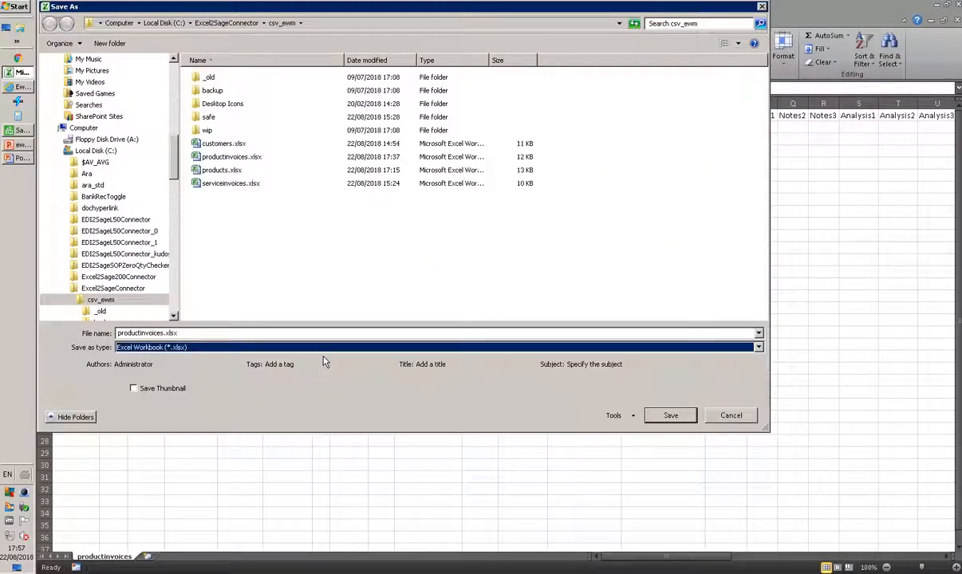
left_click(670, 415)
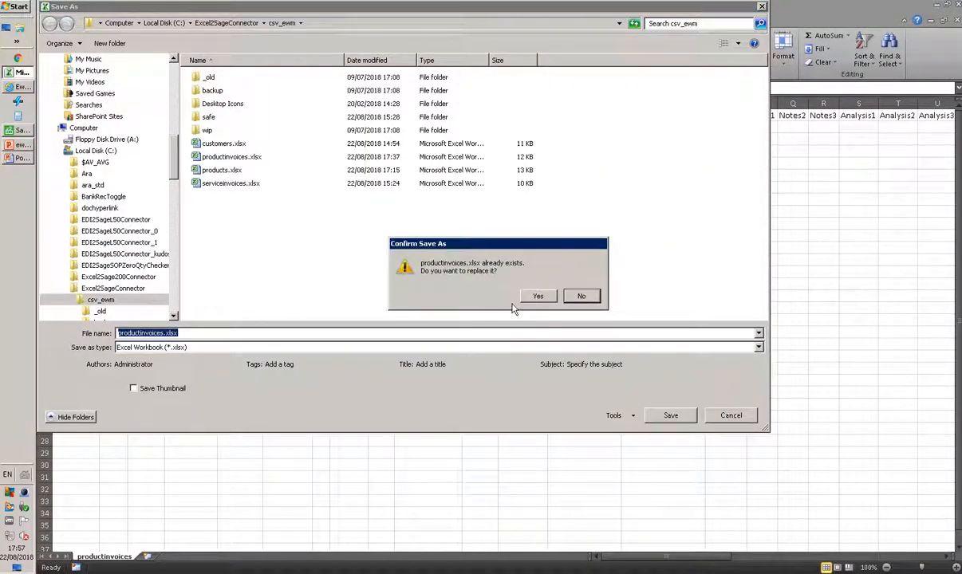
left_click(537, 295)
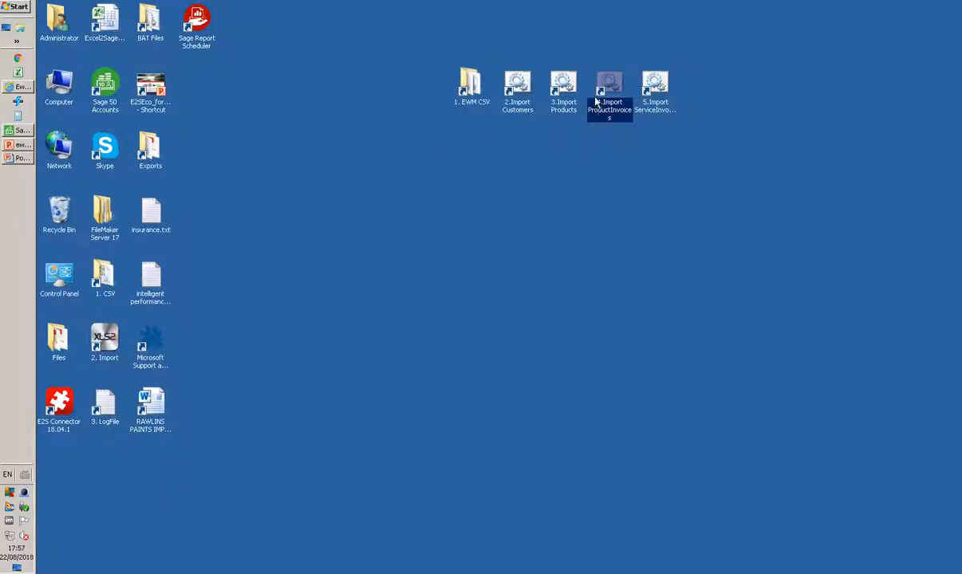
Run the '3. Import ProductInvoices' desktop shortcut to import the invoices into Sage.
double_click(609, 88)
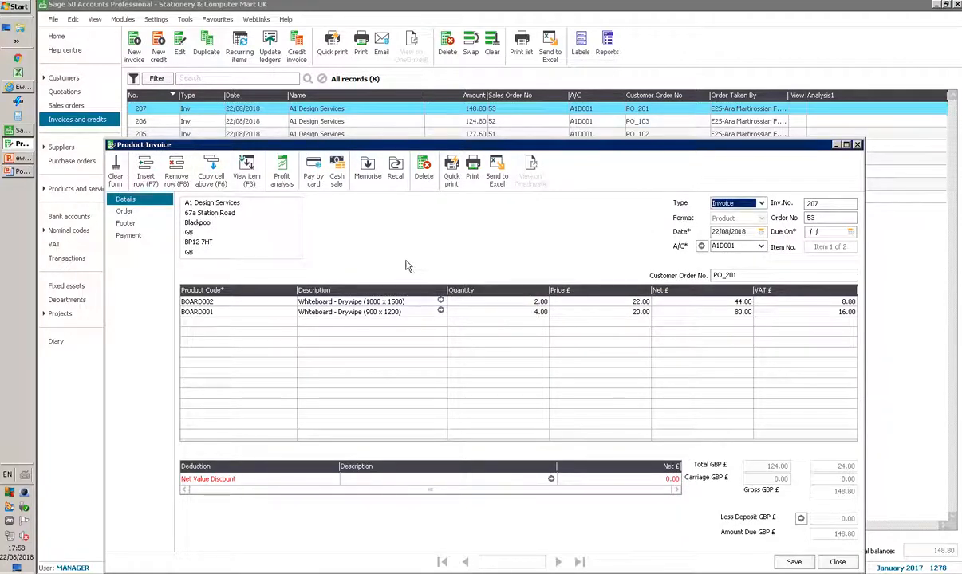
Review invoice 207's Order and Details tabs for A1 Design Services, then close it.
left_click(124, 211)
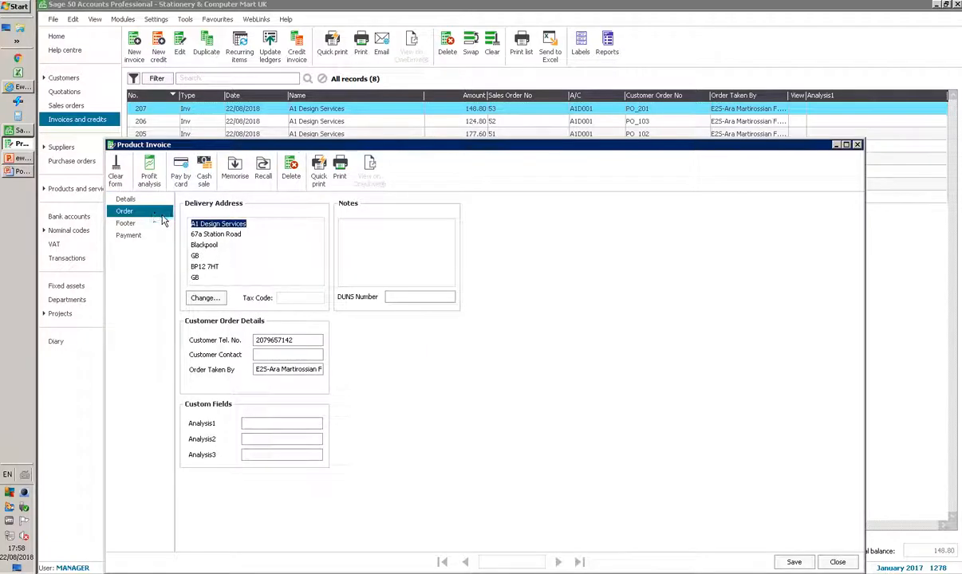
left_click(124, 197)
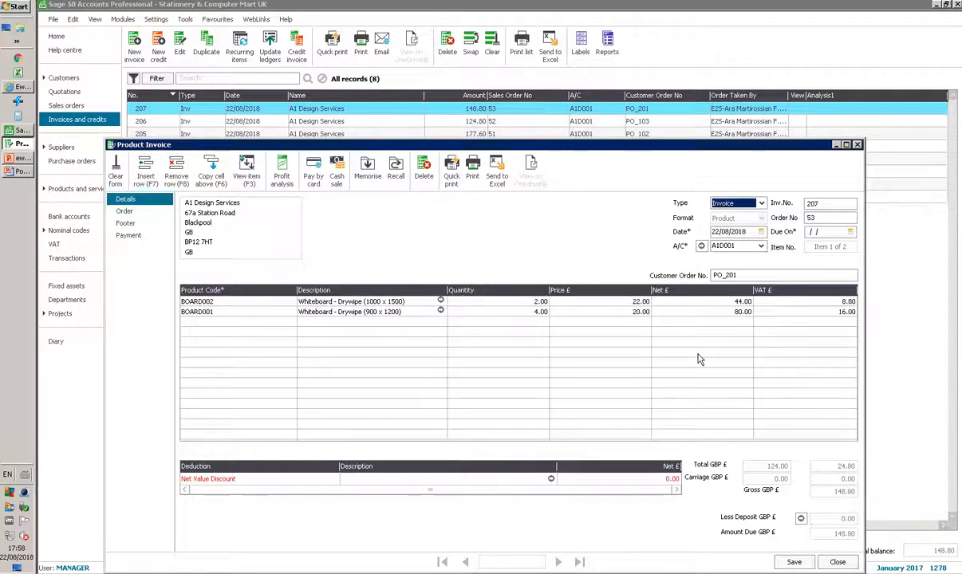
left_click(837, 561)
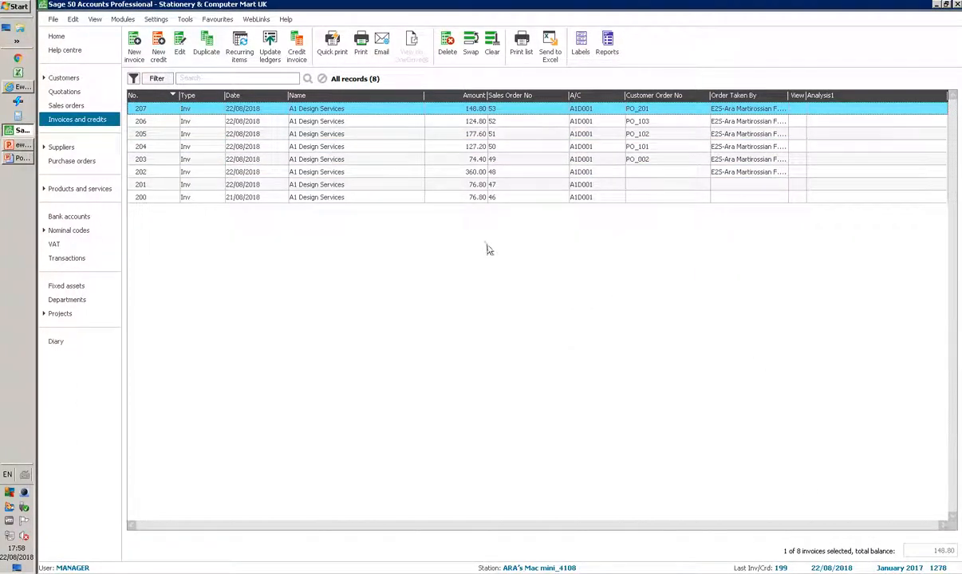